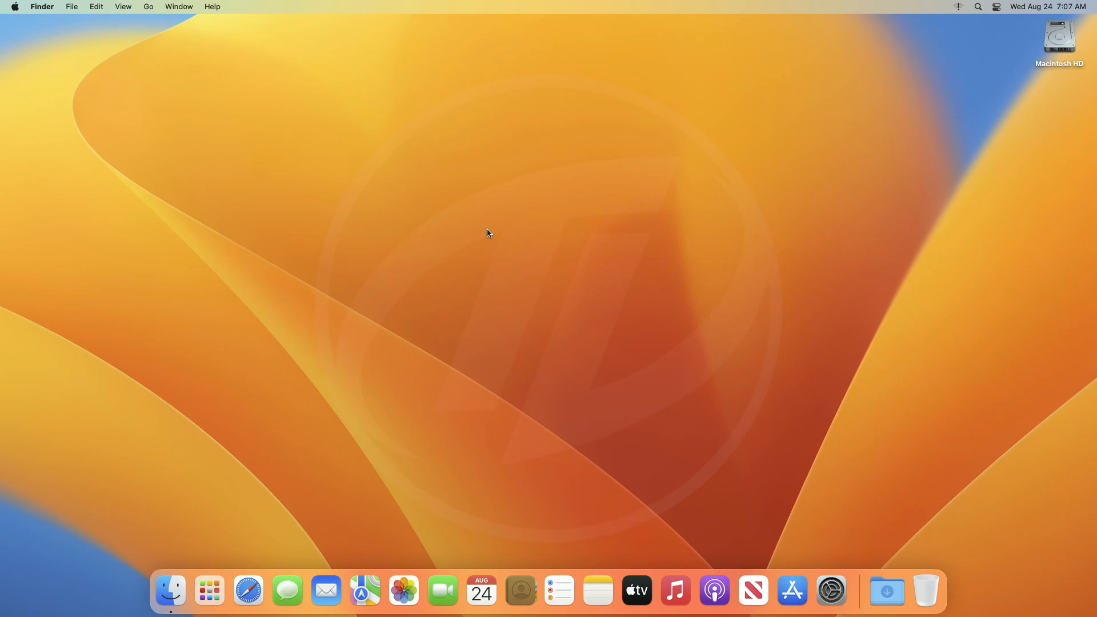
Step: Launch Disk Utility from a Spotlight search for 'disk Utility'
text(disk Utility)
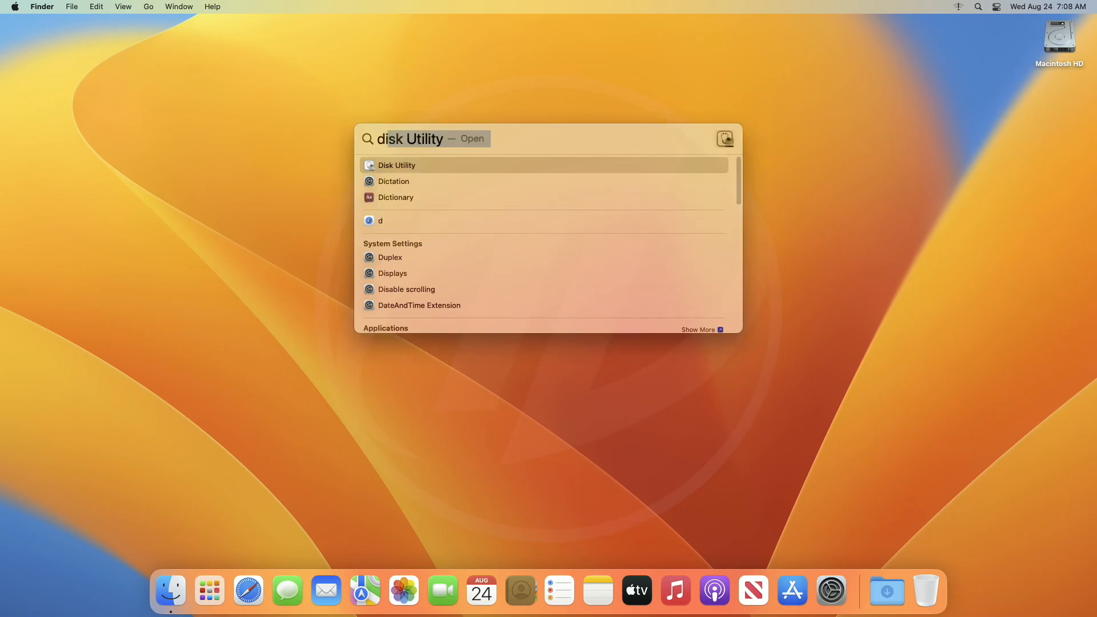
click(397, 166)
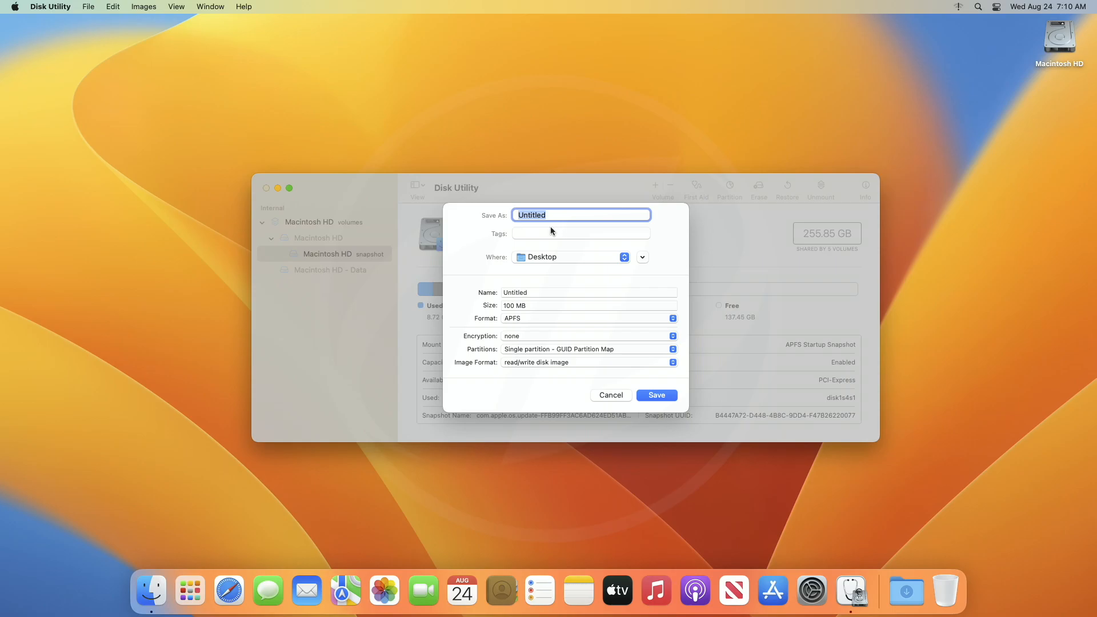
Step: Save the new image as Secret, tagged Blue, kept on the Desktop
text(Secret)
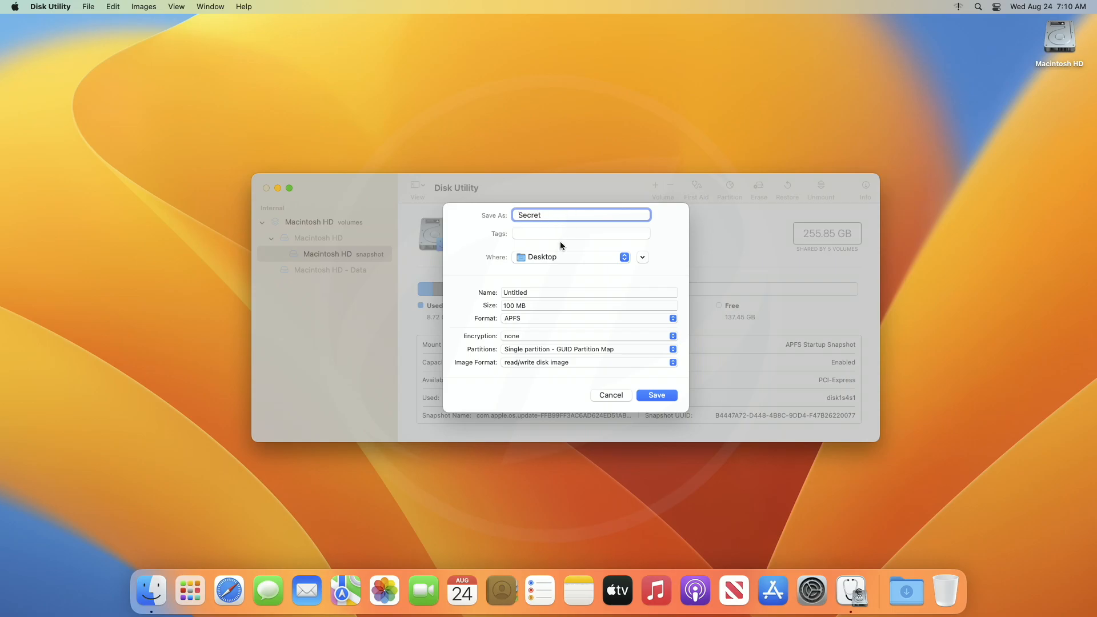
click(580, 234)
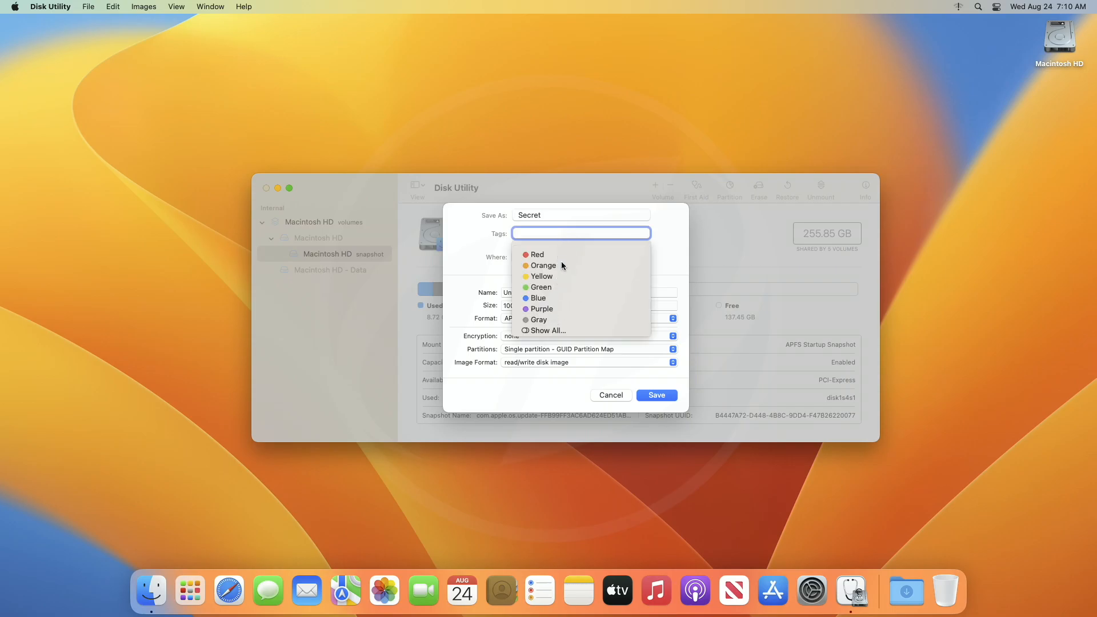
click(539, 298)
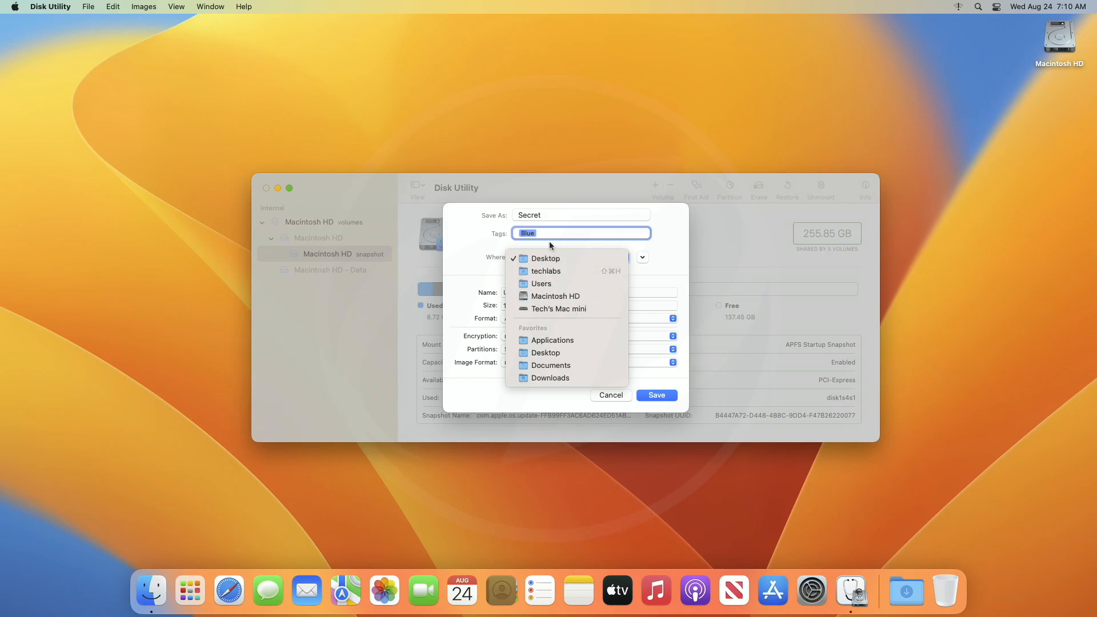
click(545, 258)
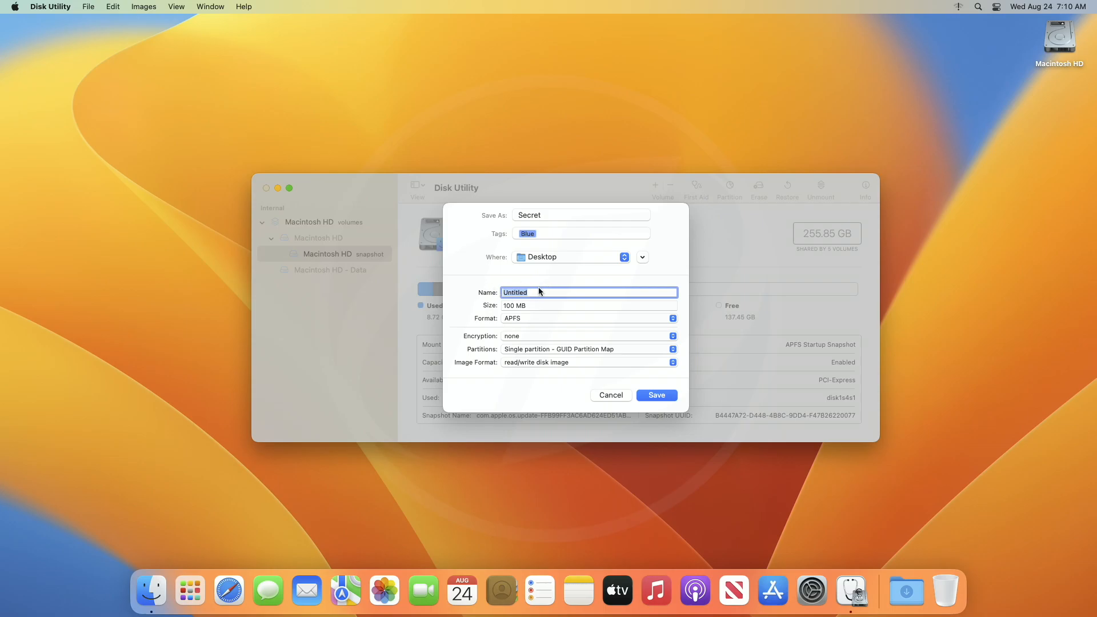
Step: Name the image's volume Secret Vault
text(Secret V)
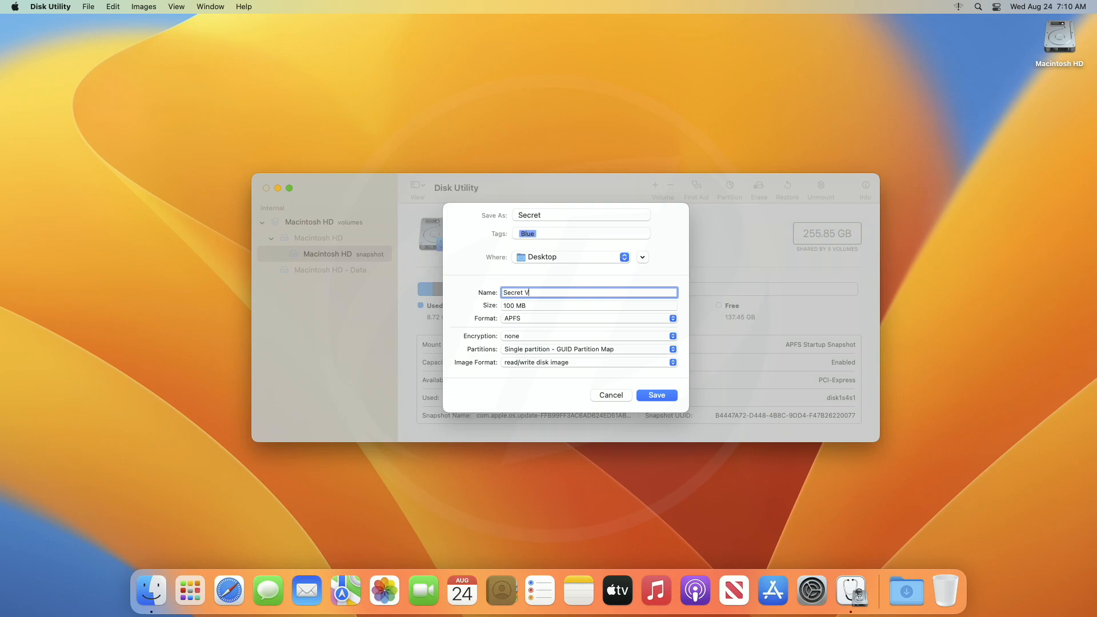
text(ault)
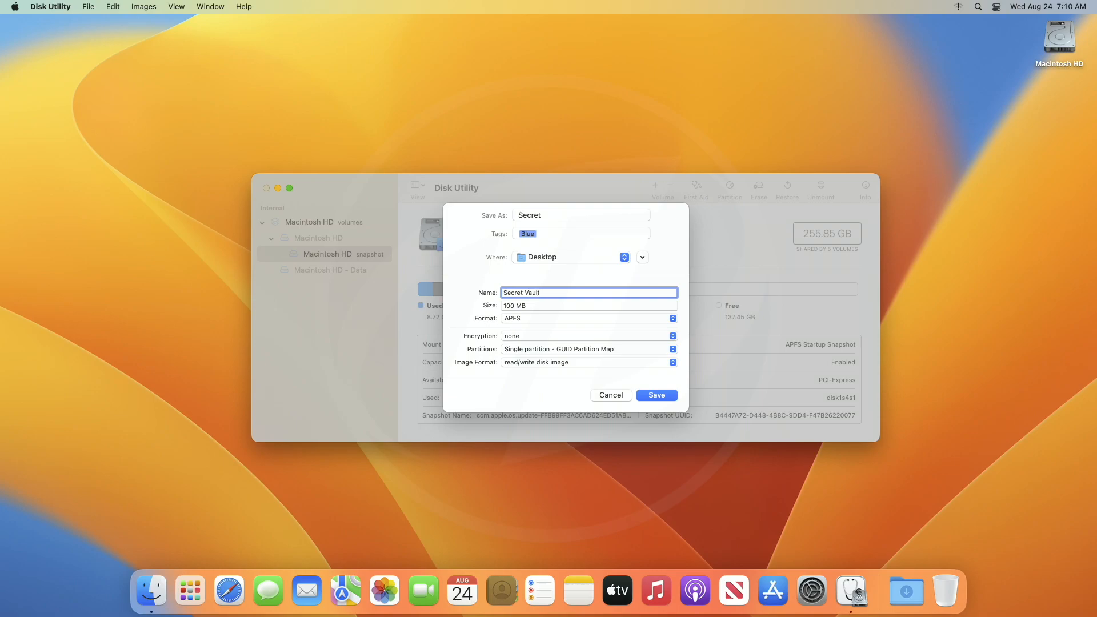
click(589, 305)
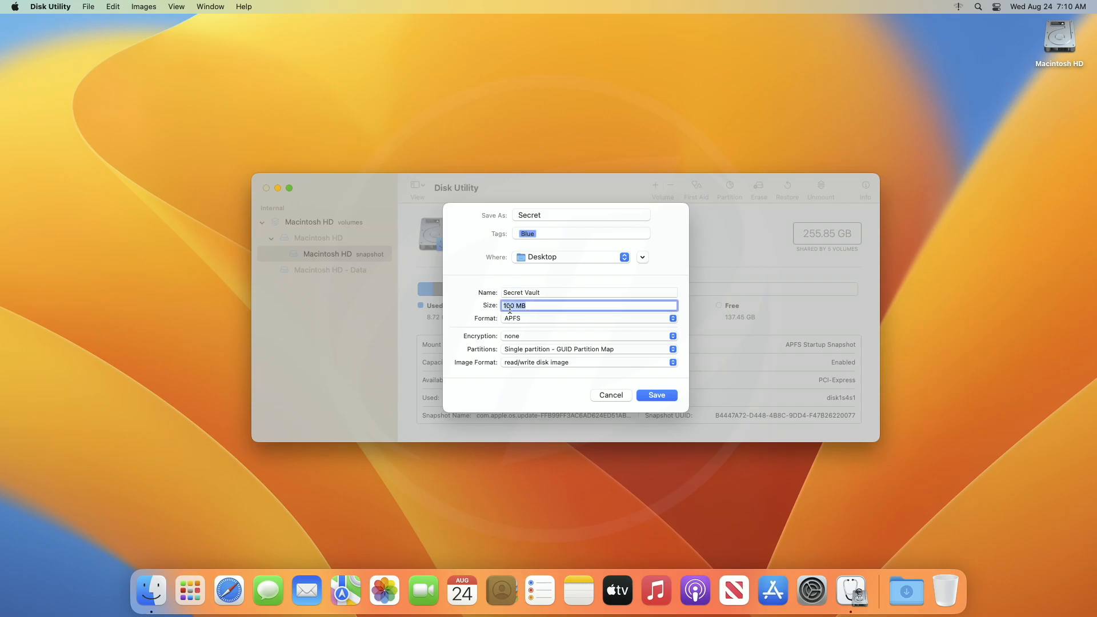
Step: Size the image at 10 GB with Mac OS Extended (Journaled) format
text(10)
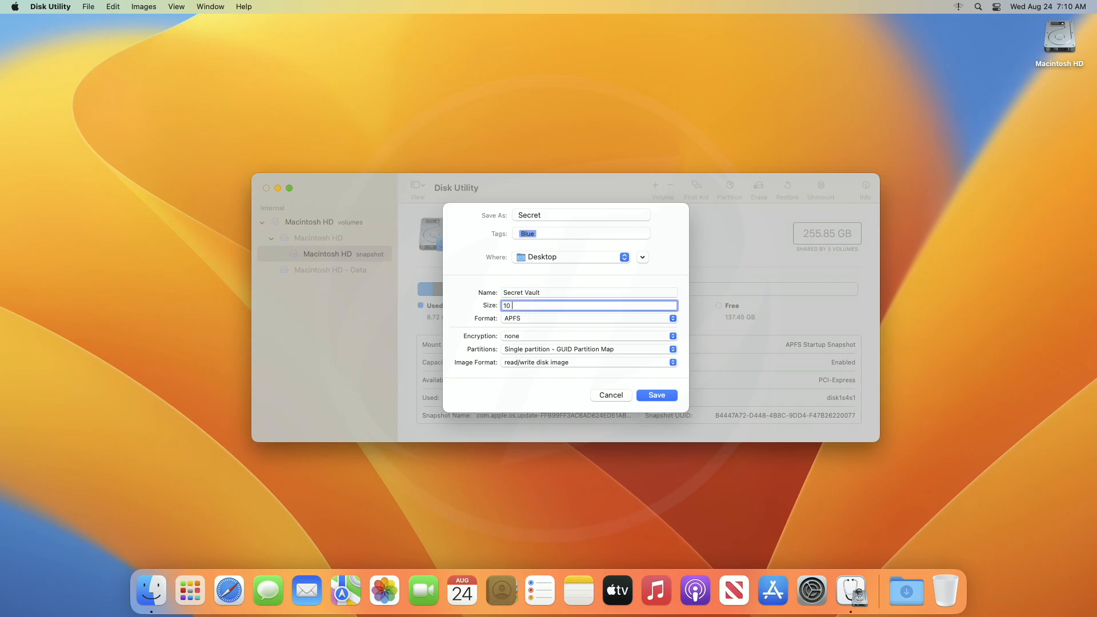
text(GB)
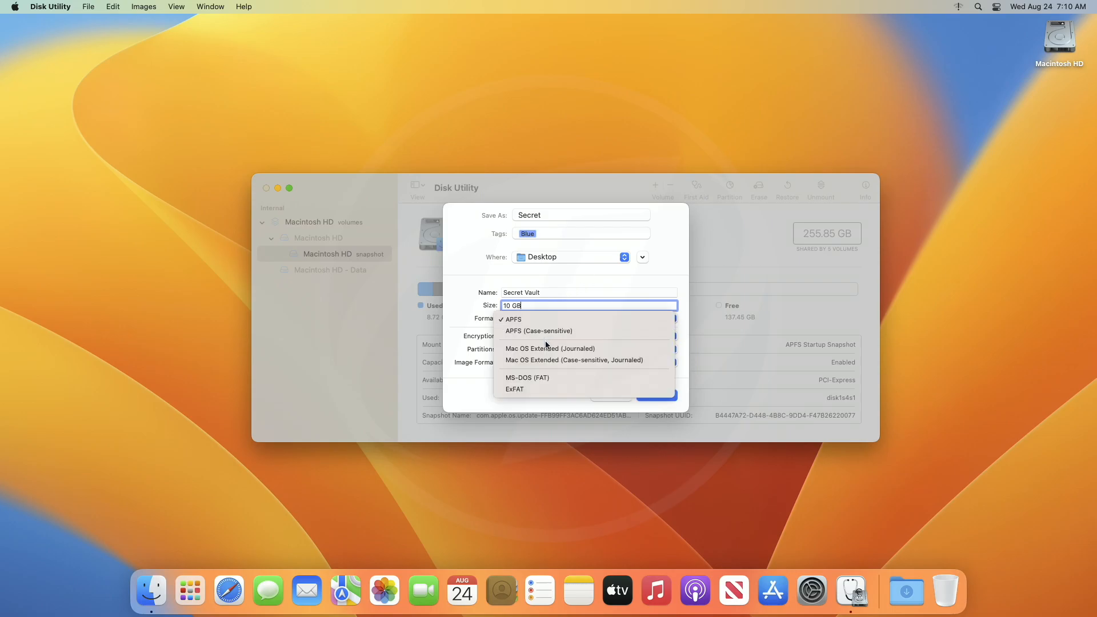
click(550, 348)
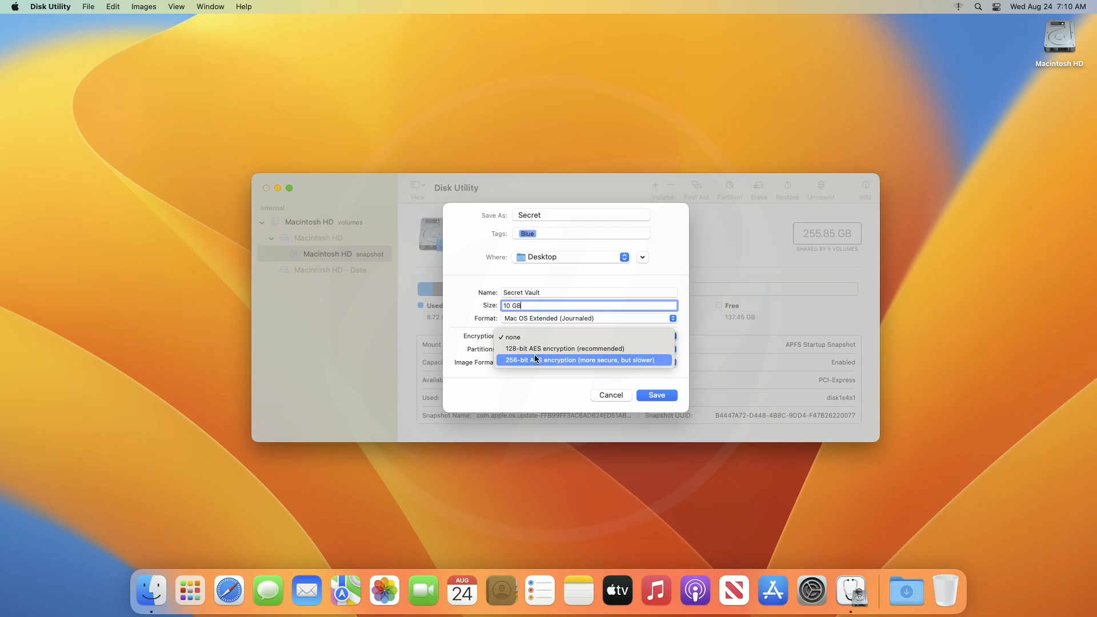
Step: Protect the image with 256-bit AES encryption and a verified password
click(584, 360)
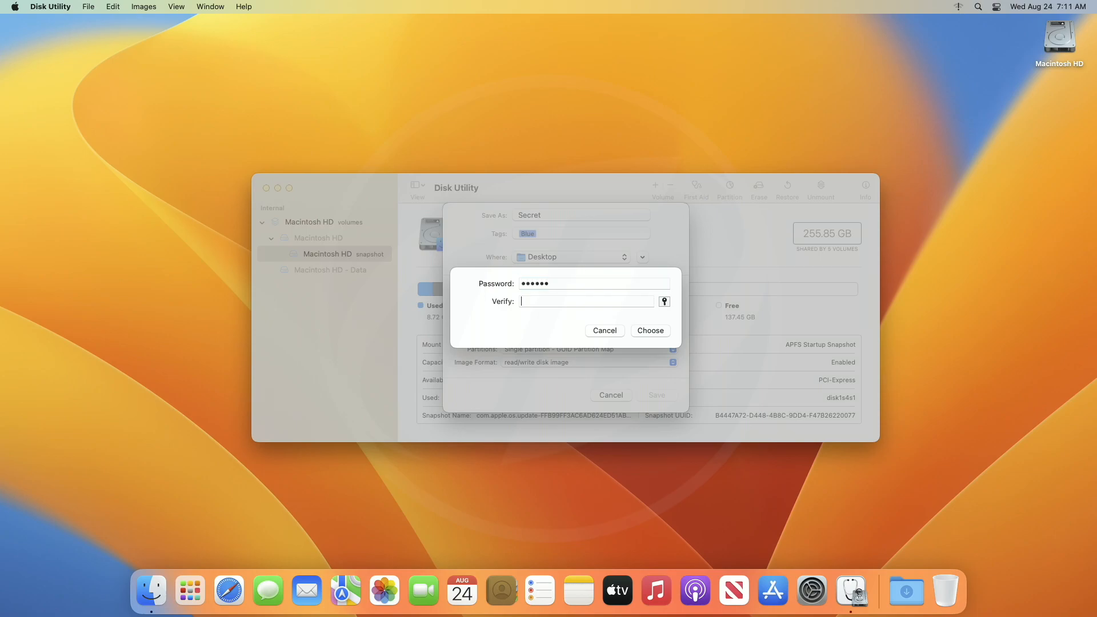
text(••••••)
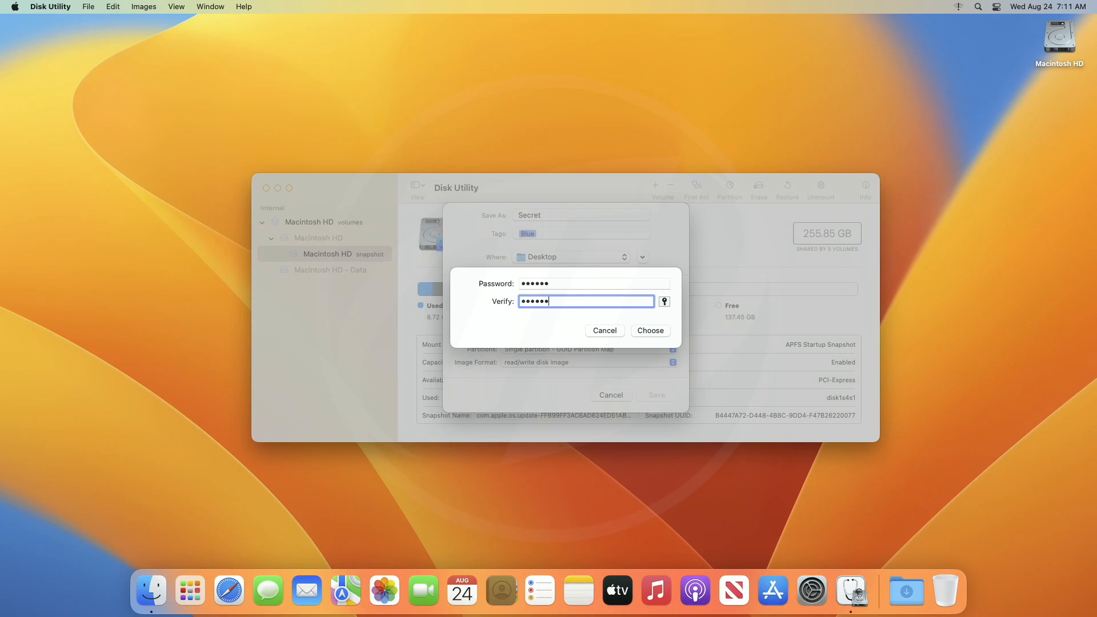
click(650, 330)
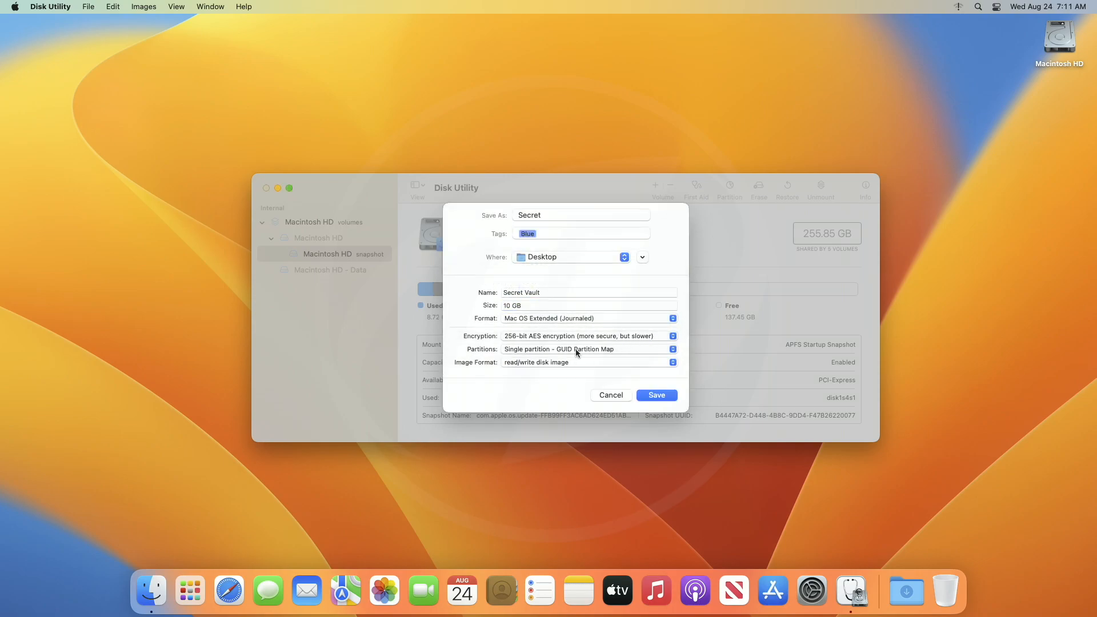
mouse_move(570, 354)
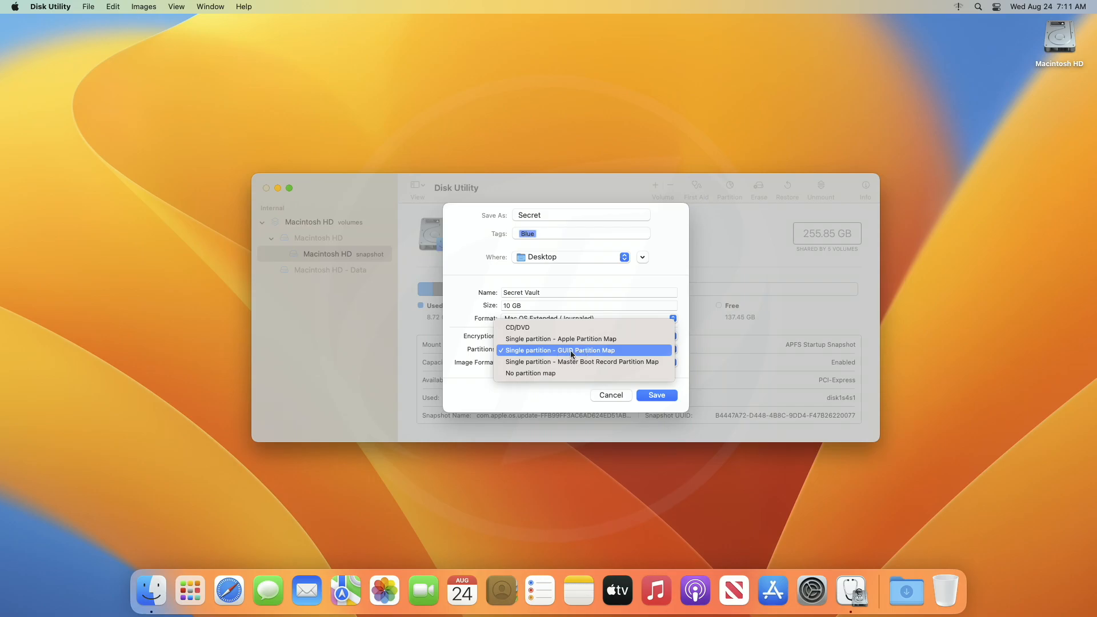
click(571, 351)
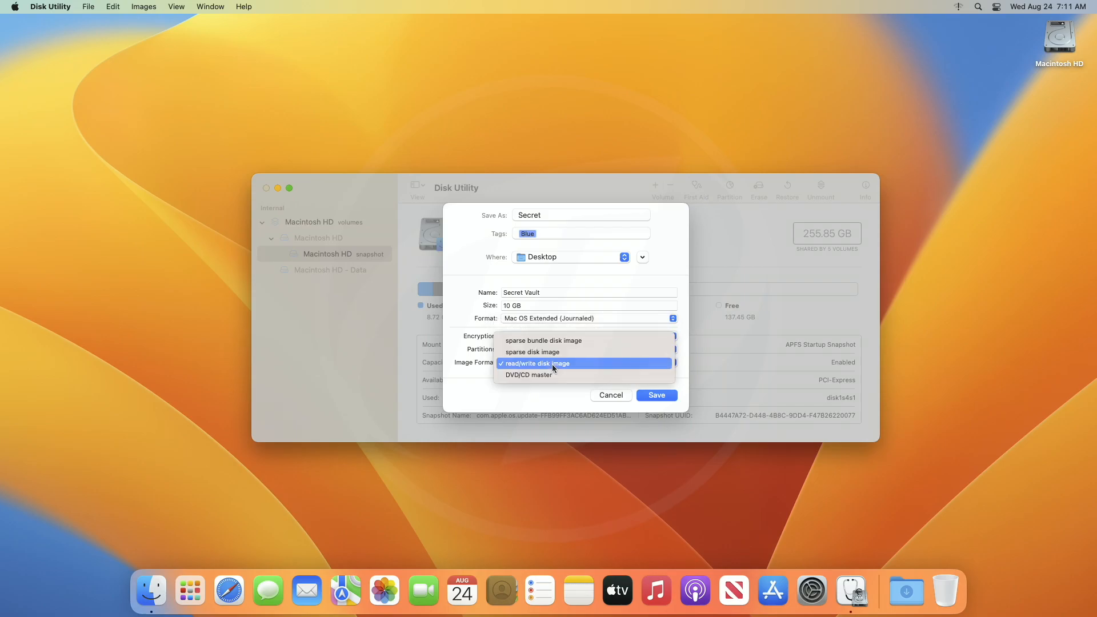
click(537, 364)
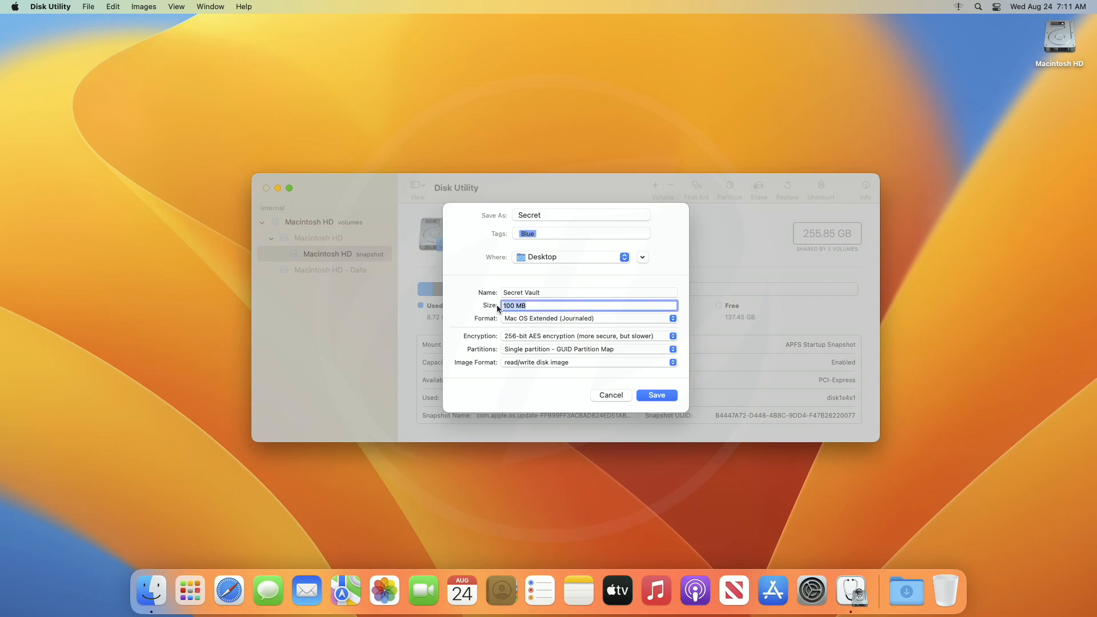
text(10)
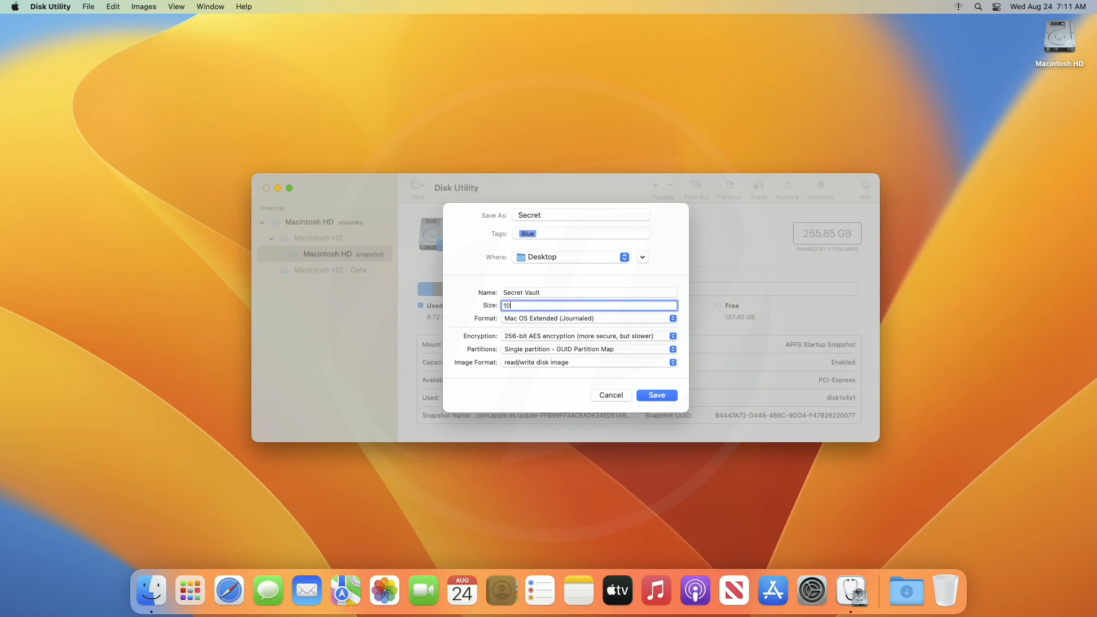
text(GB)
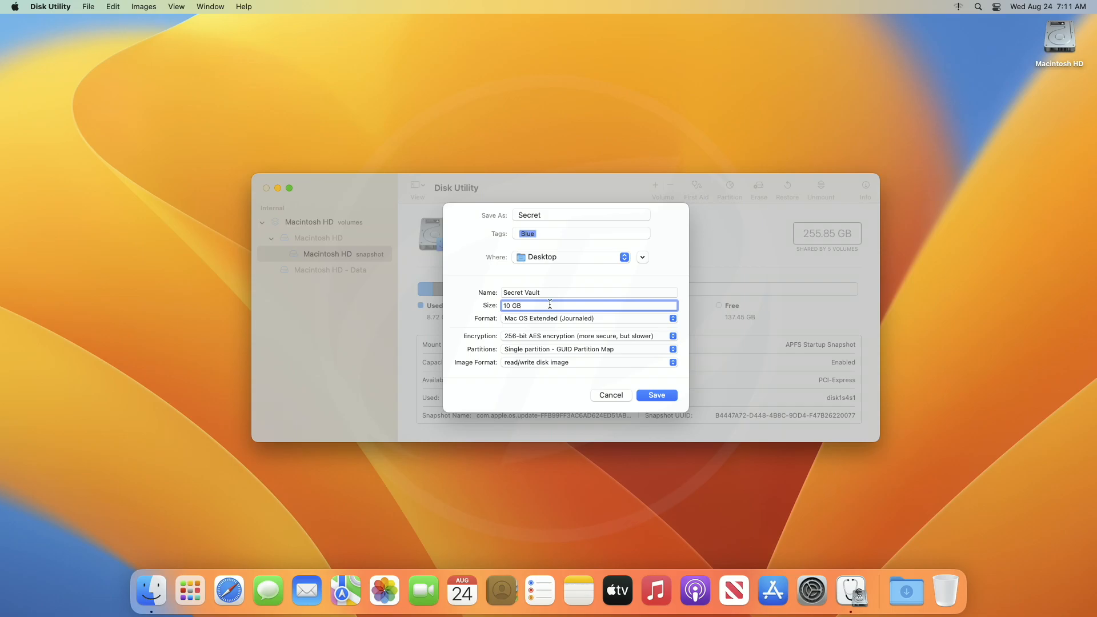
click(657, 395)
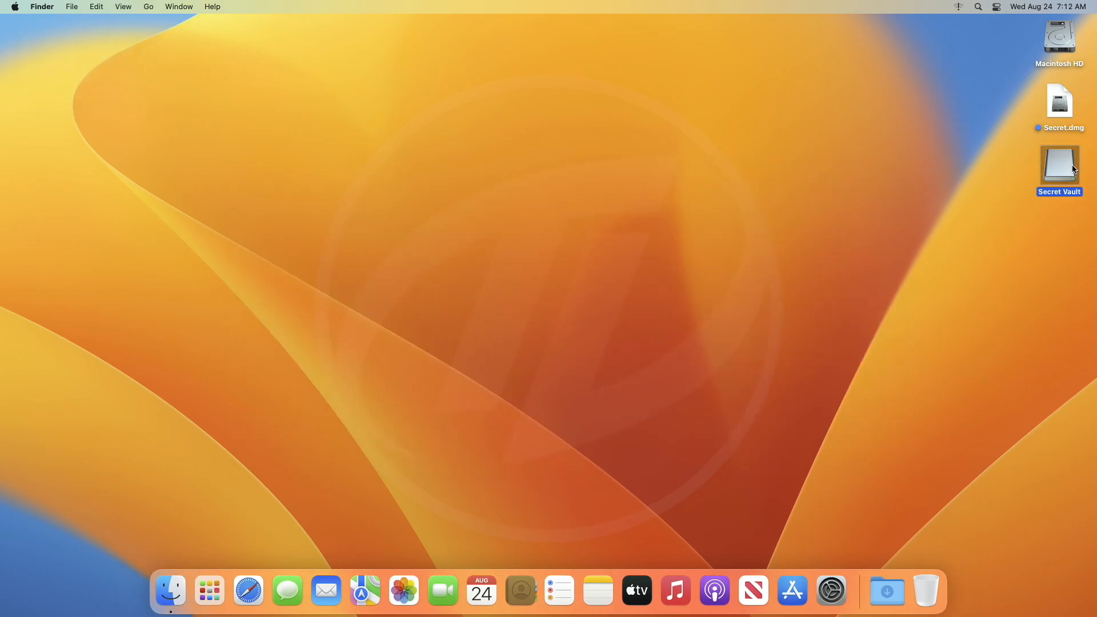
Step: Add untitled folders inside the mounted Secret Vault volume
double_click(1060, 165)
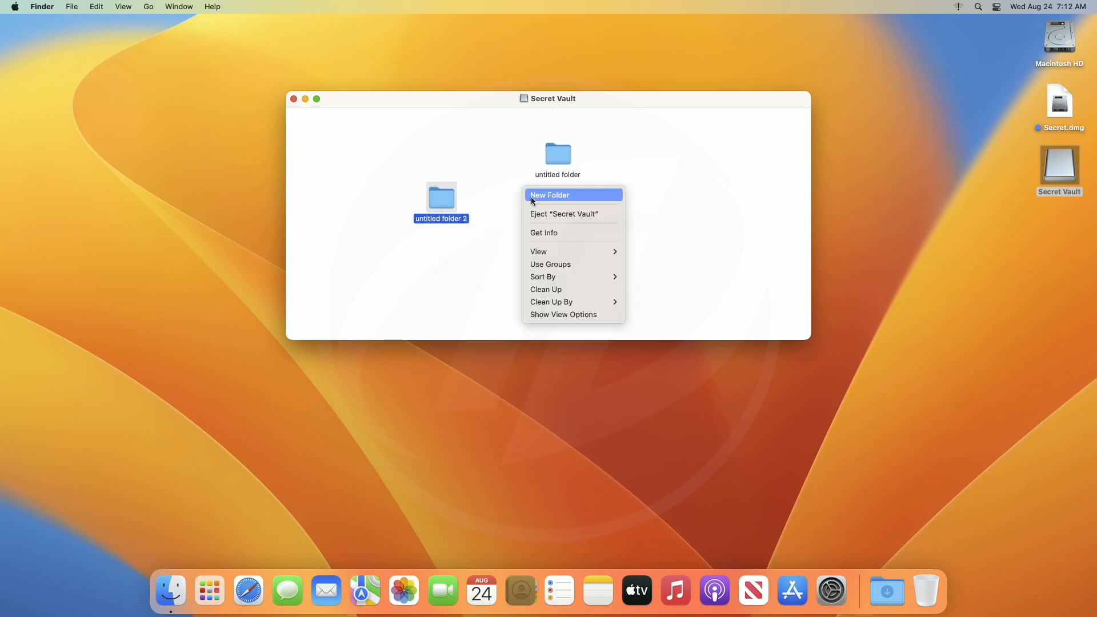
click(550, 194)
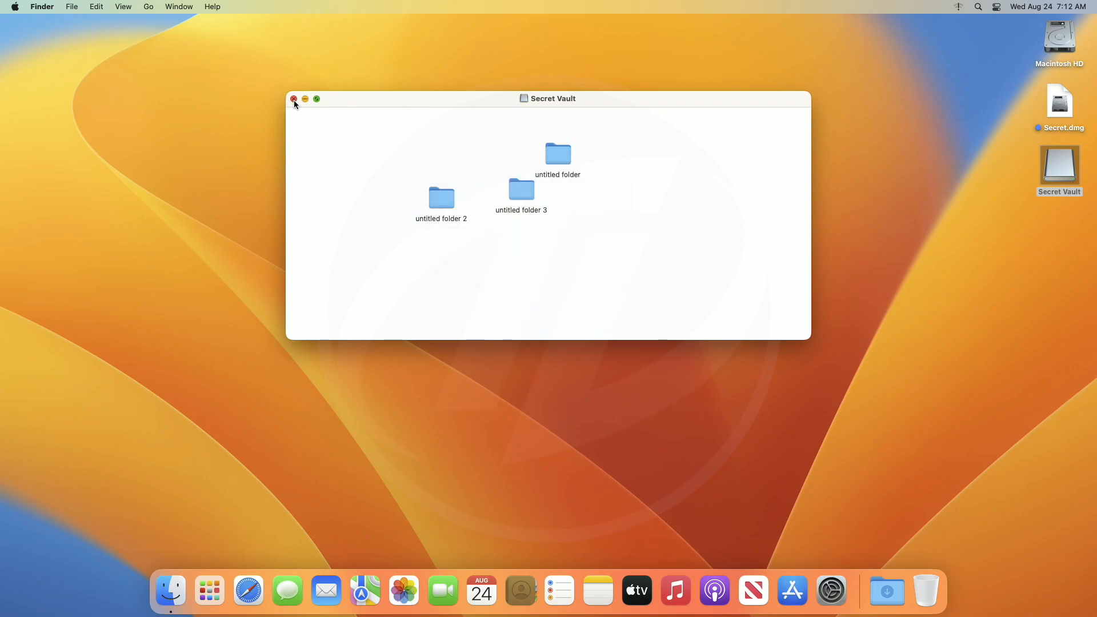
Step: Eject Secret Vault and reopen Secret.dmg to reach its password prompt
right_click(1059, 165)
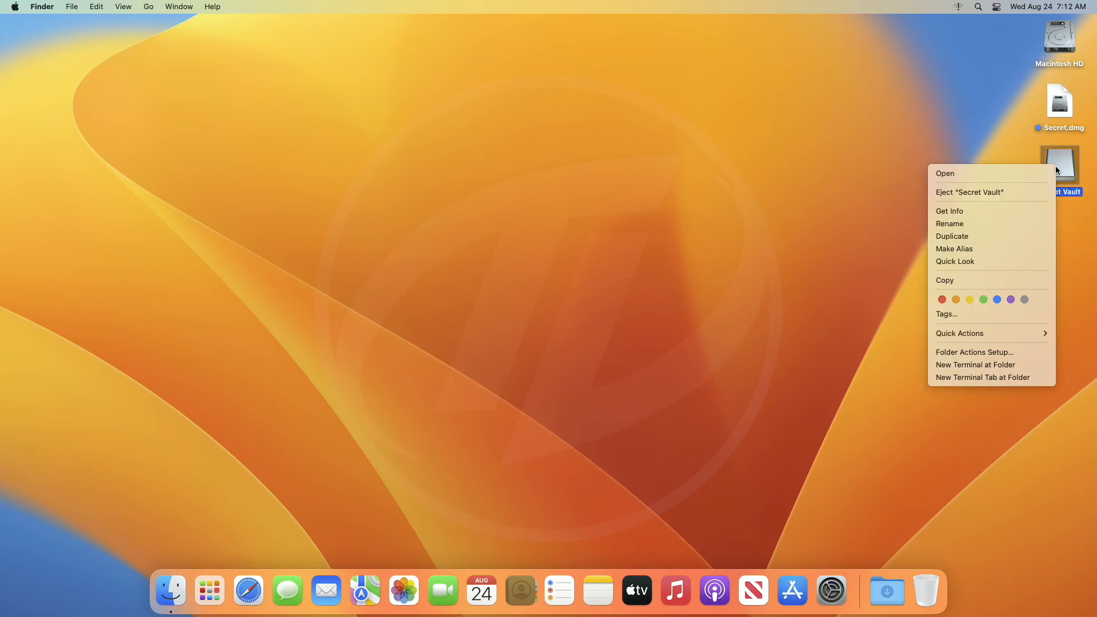
click(970, 192)
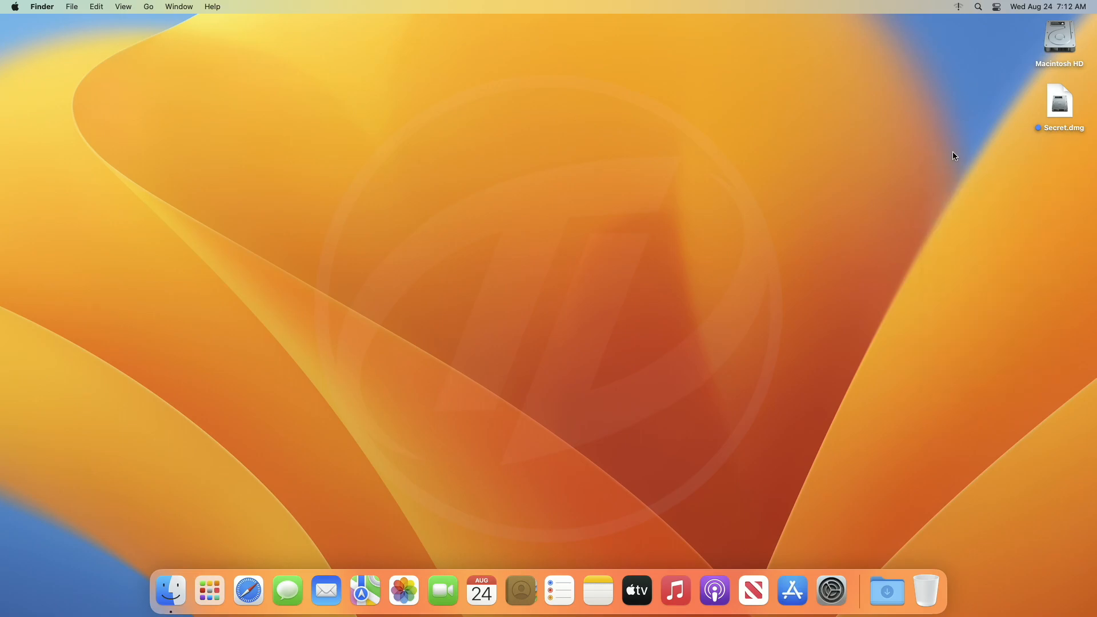
double_click(1060, 100)
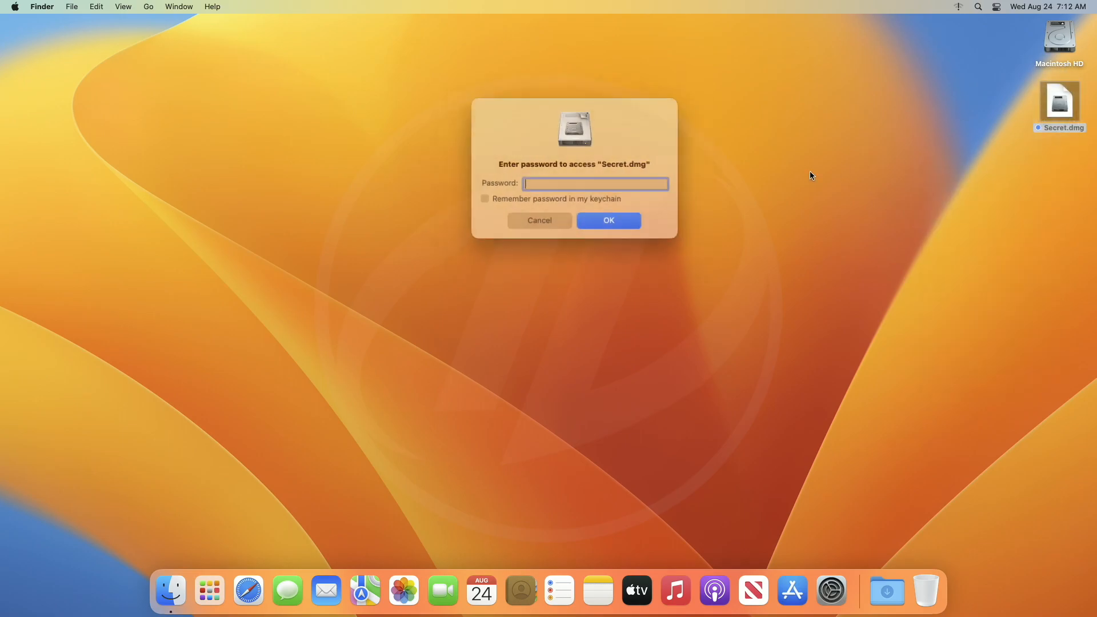